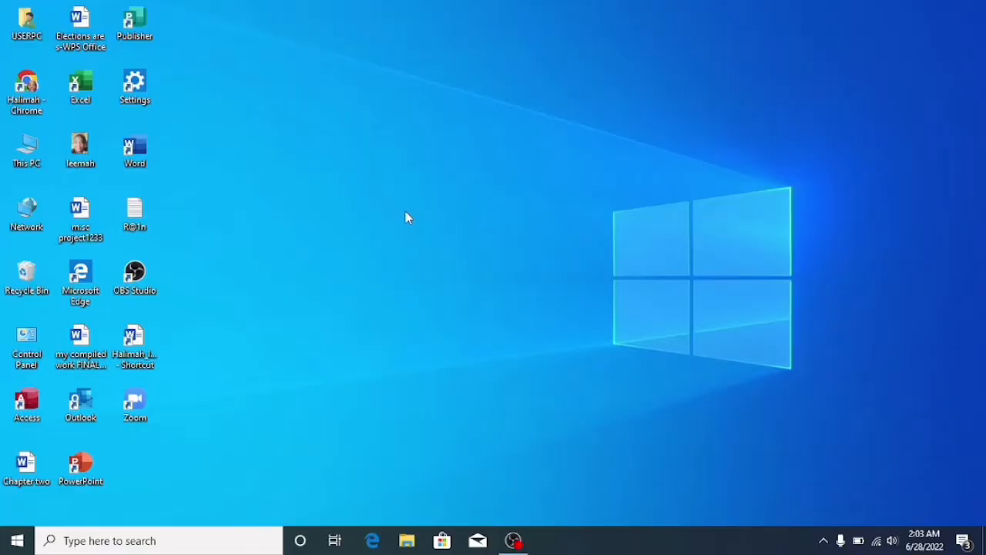
# Launch Chrome and run a Google search for 'coursera' from earlier searches
pyautogui.click(26, 88)
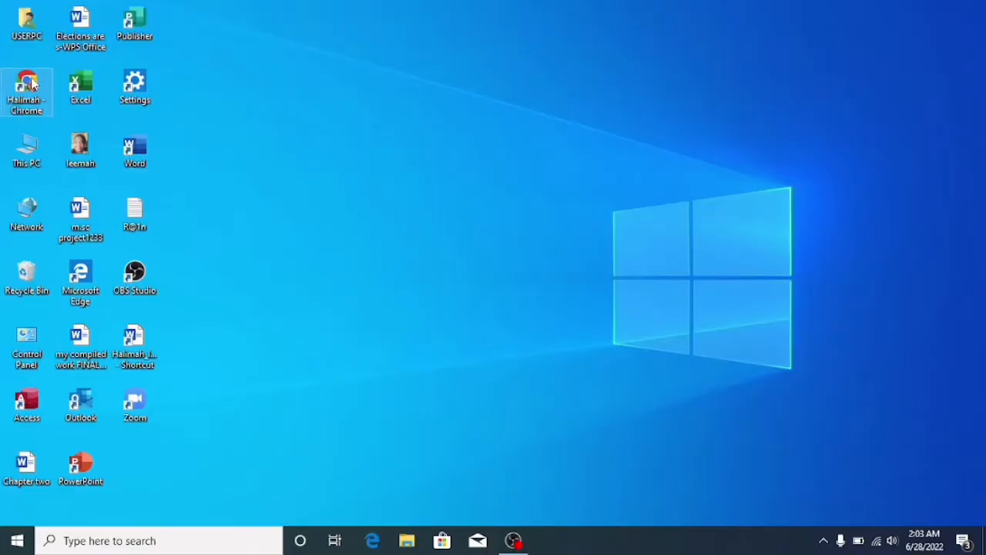
pyautogui.doubleClick(26, 91)
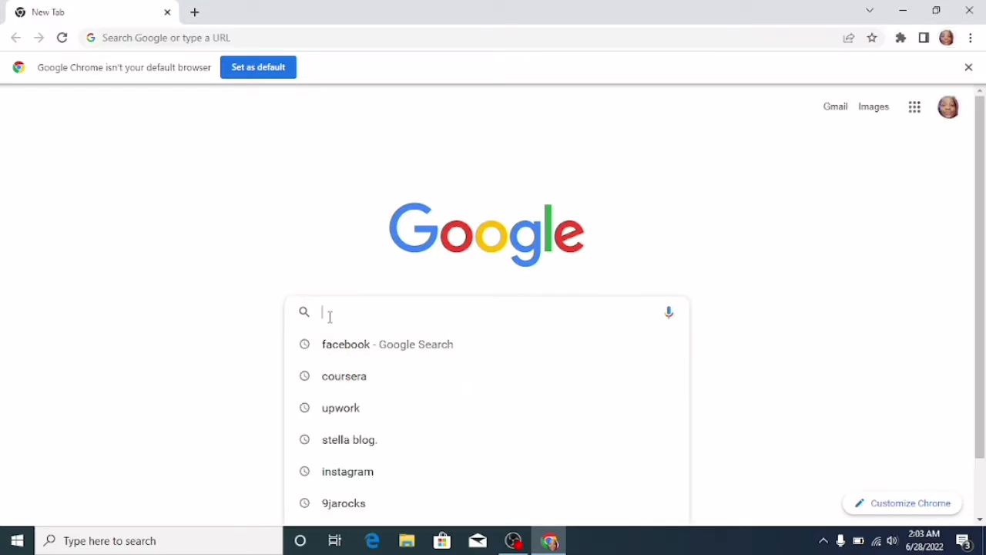
pyautogui.click(344, 376)
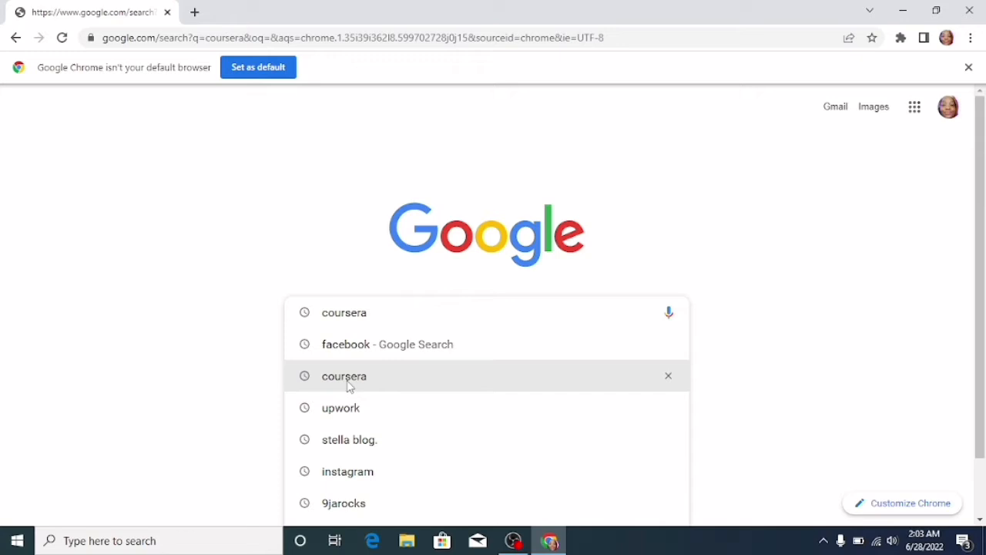
pyautogui.click(343, 376)
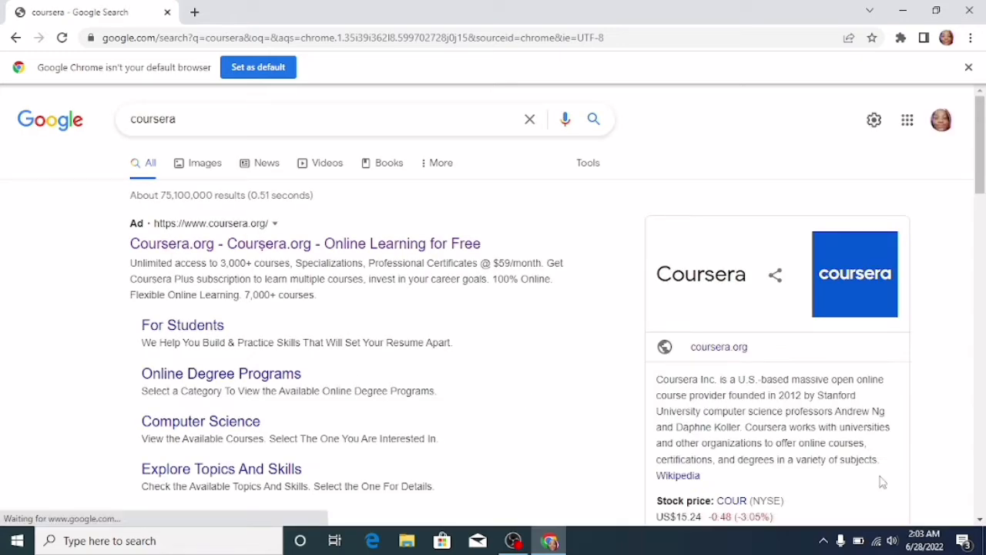
# Choose the official Coursera | Degrees, Certificates link from the results
pyautogui.scroll(-3)
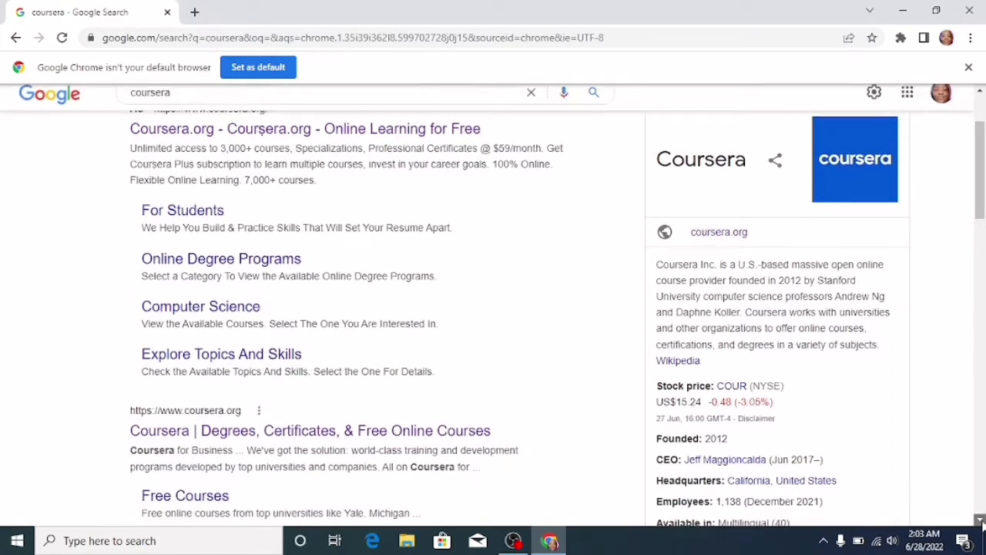
pyautogui.scroll(-3)
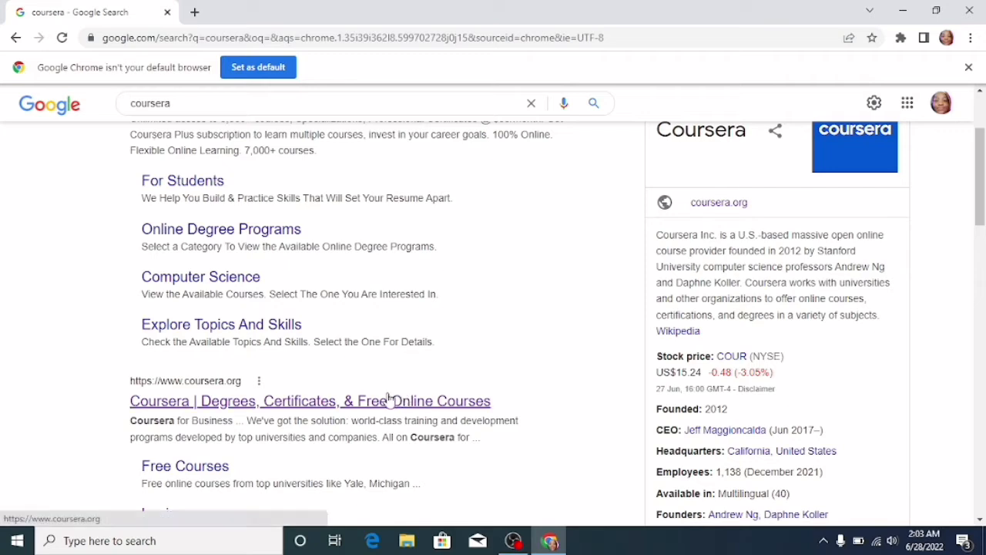
pyautogui.click(310, 401)
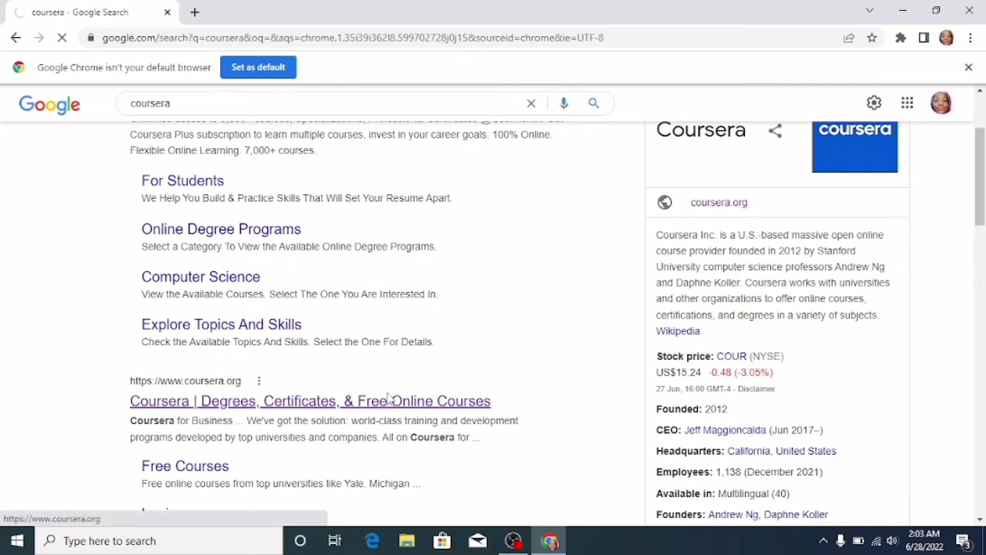
# Go to My Courses from the account menu and find the completed Business Metrics course
pyautogui.click(310, 400)
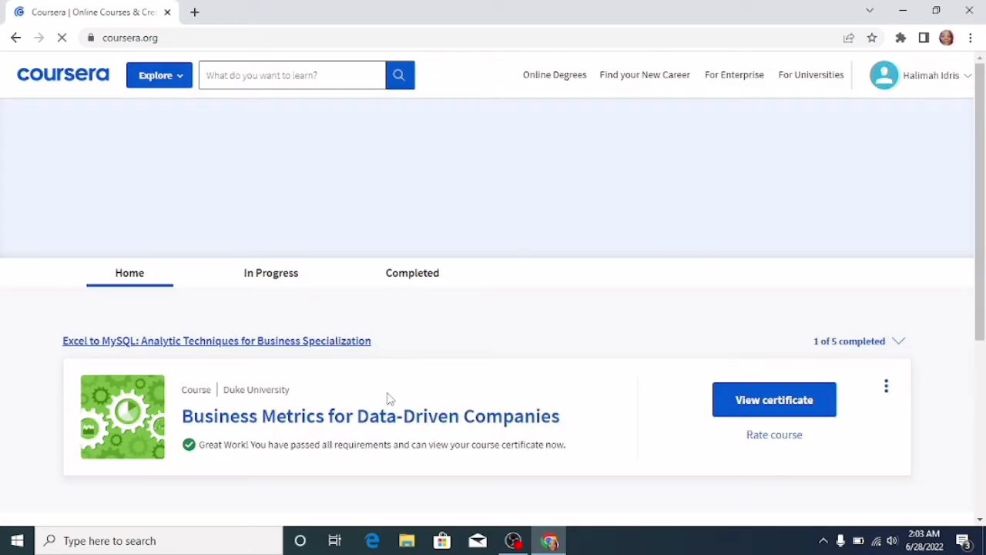
pyautogui.moveTo(578, 369)
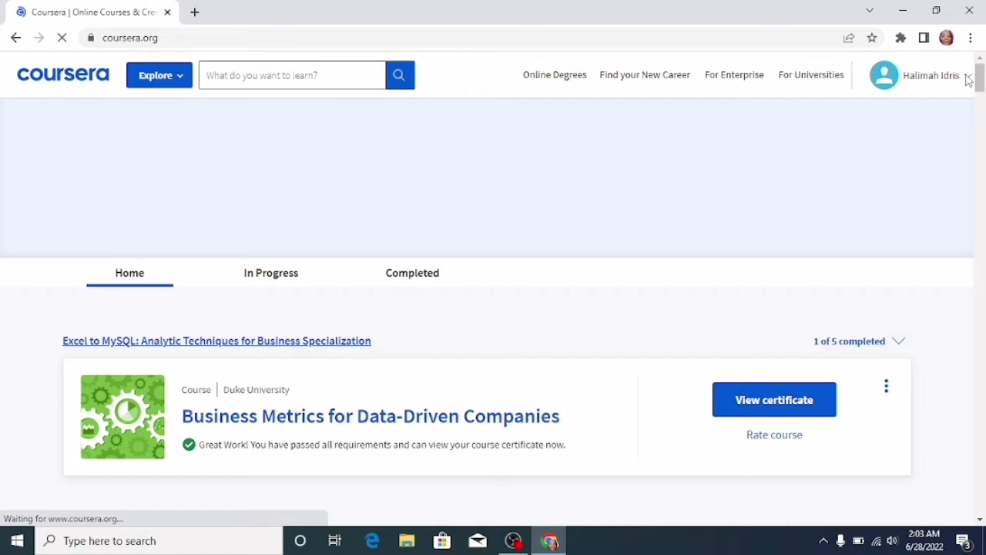
pyautogui.click(931, 74)
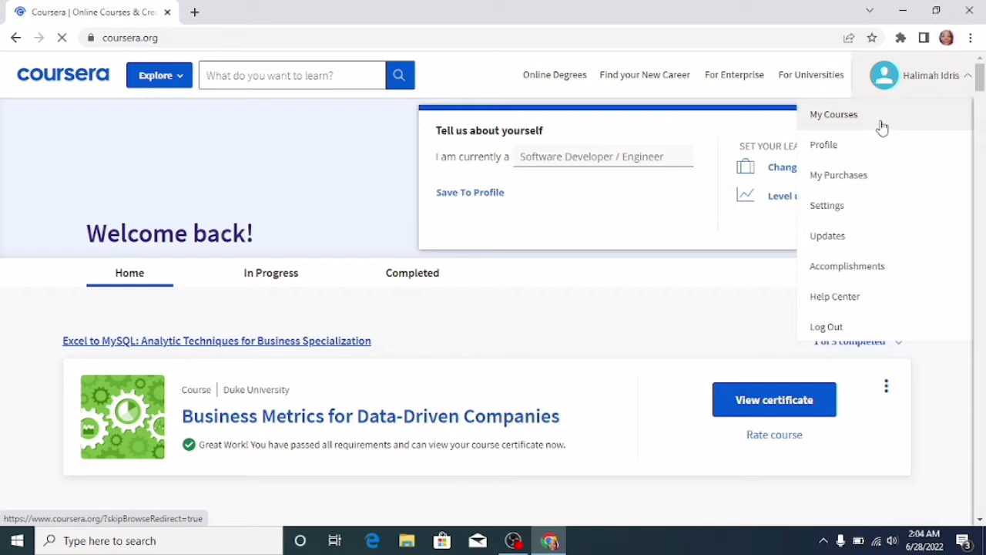
pyautogui.moveTo(863, 123)
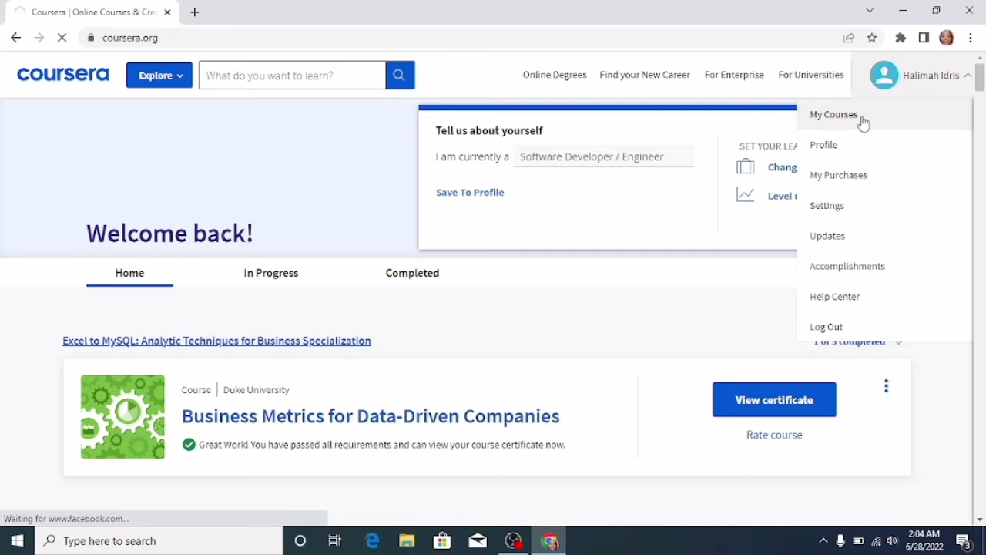
pyautogui.click(834, 114)
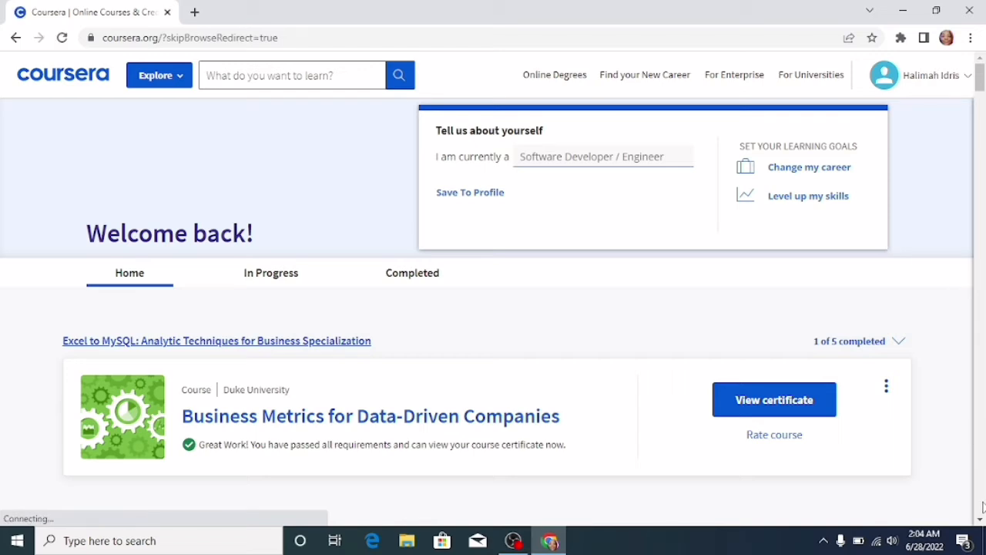
pyautogui.scroll(-3)
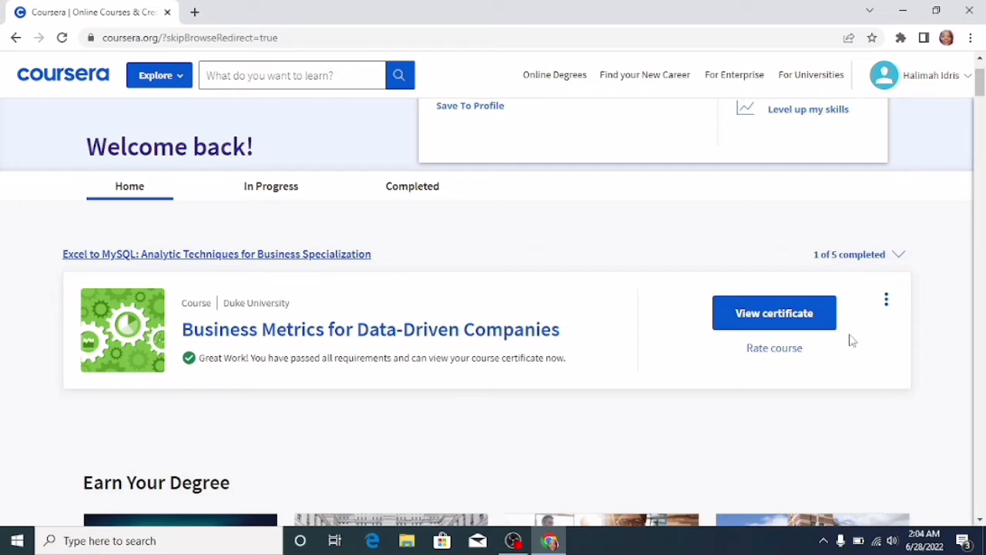
# View the Duke certificate for Business Metrics for Data-Driven Companies and look it over
pyautogui.click(774, 313)
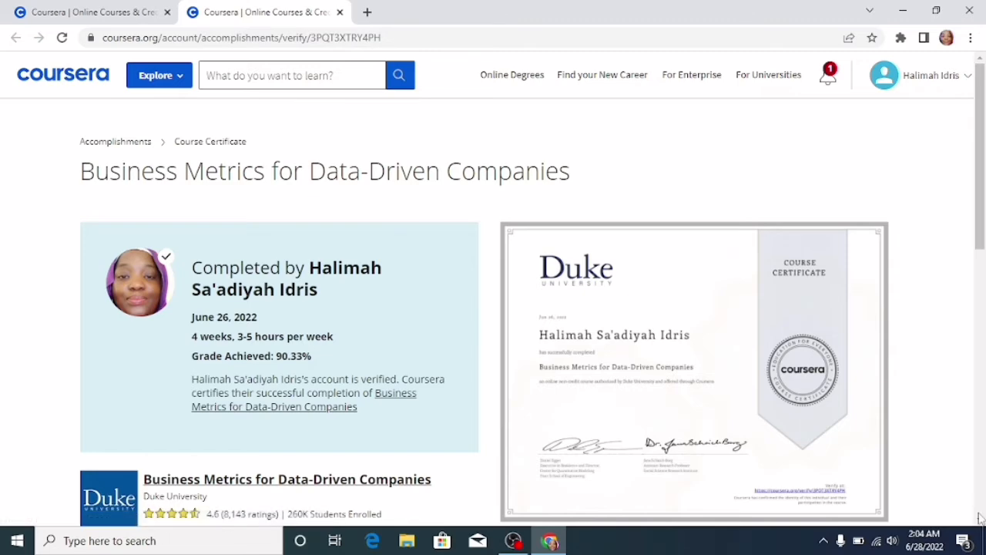
pyautogui.scroll(-3)
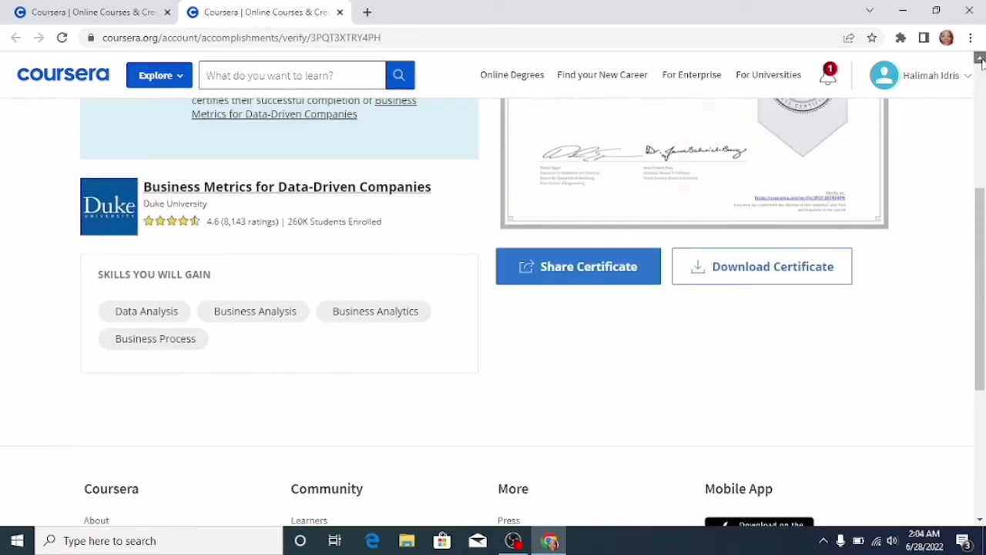
pyautogui.scroll(3)
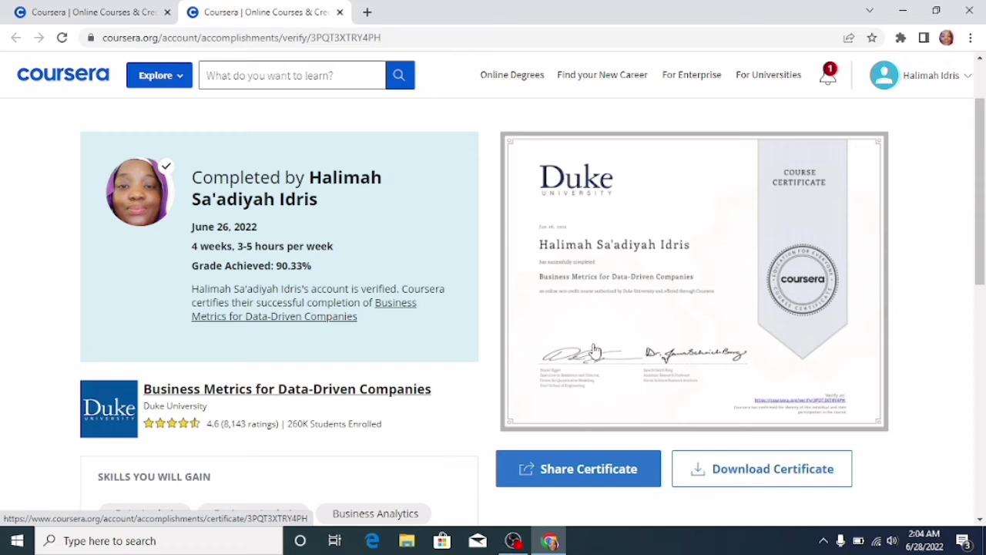
pyautogui.moveTo(578, 469)
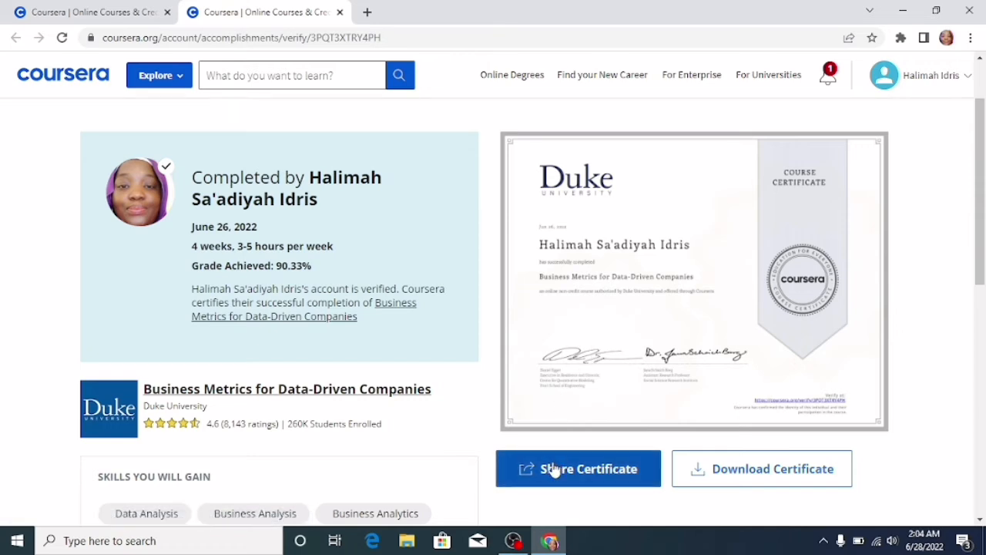
pyautogui.click(578, 468)
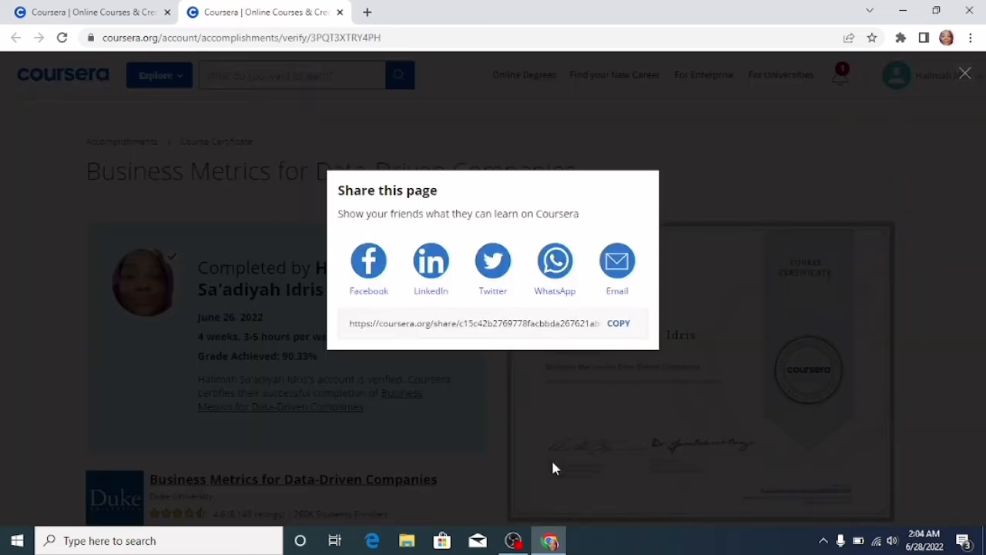
pyautogui.moveTo(432, 261)
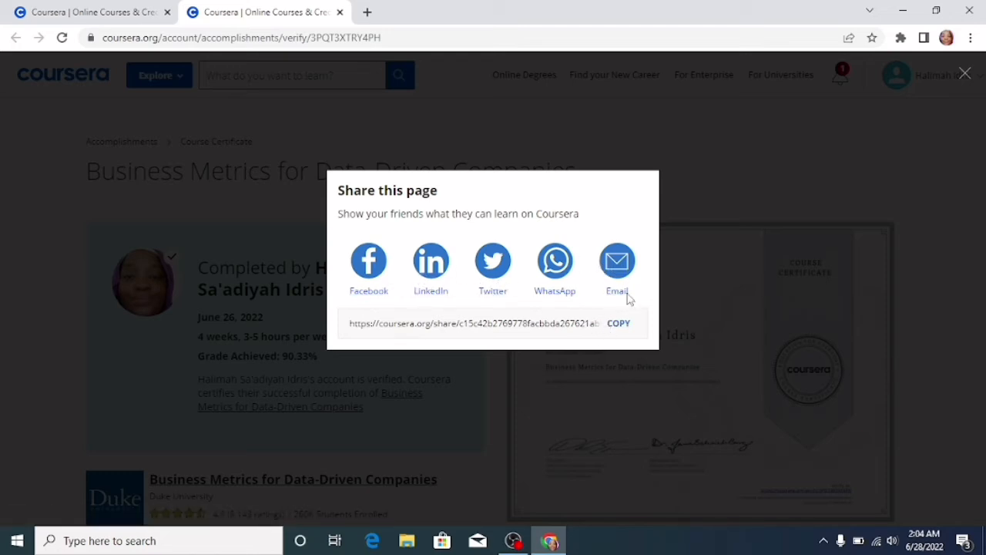
pyautogui.moveTo(946, 89)
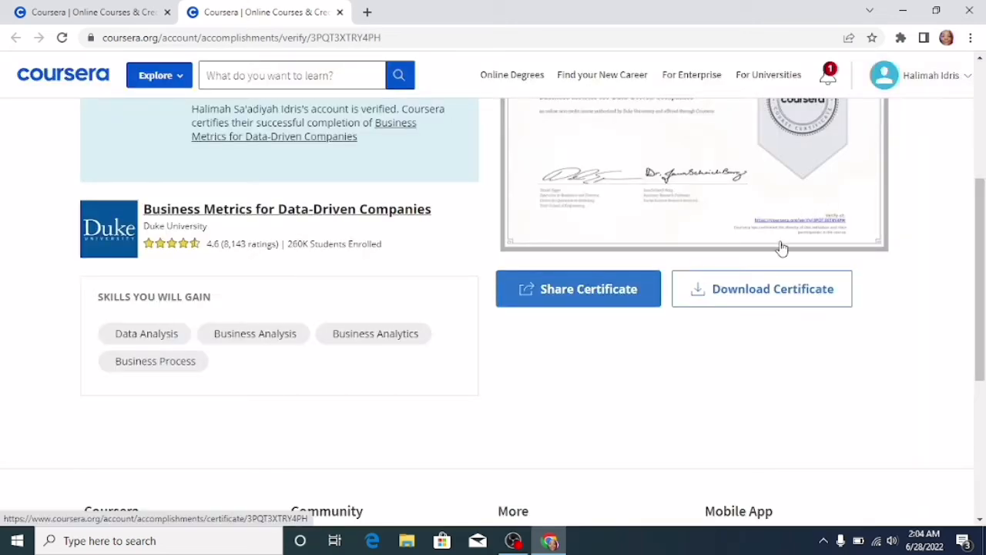
pyautogui.click(761, 288)
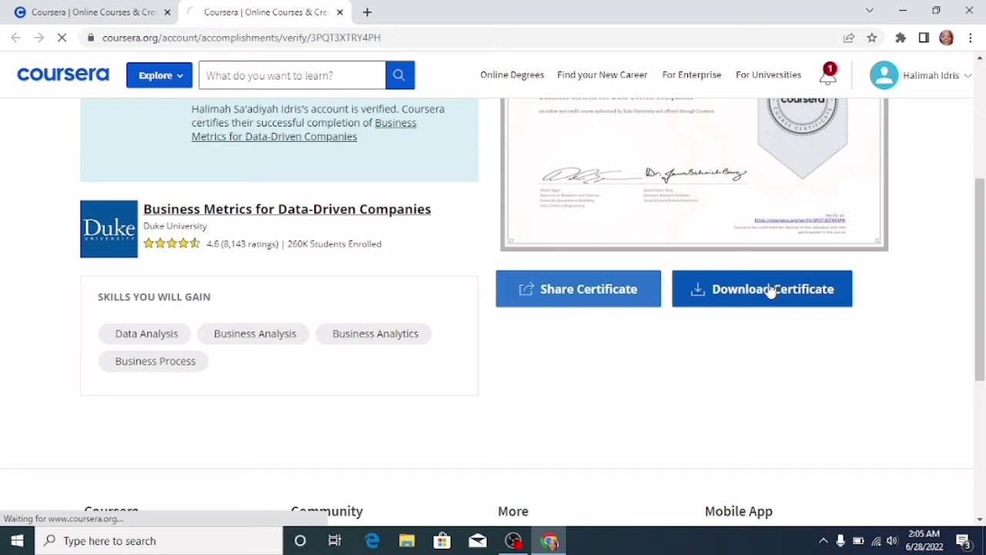
# Start downloading the certificate PDF from Coursera's viewer toolbar
pyautogui.click(761, 288)
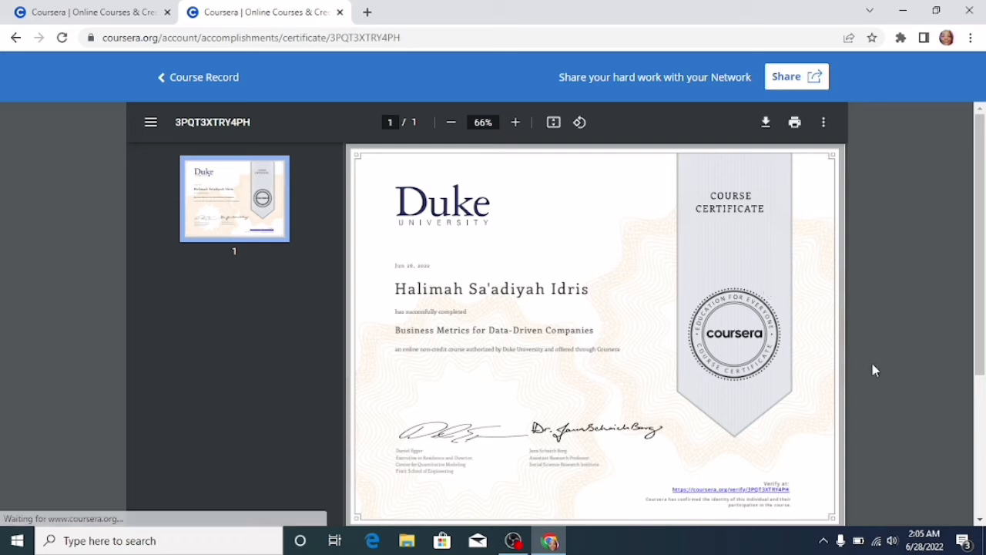
pyautogui.moveTo(755, 138)
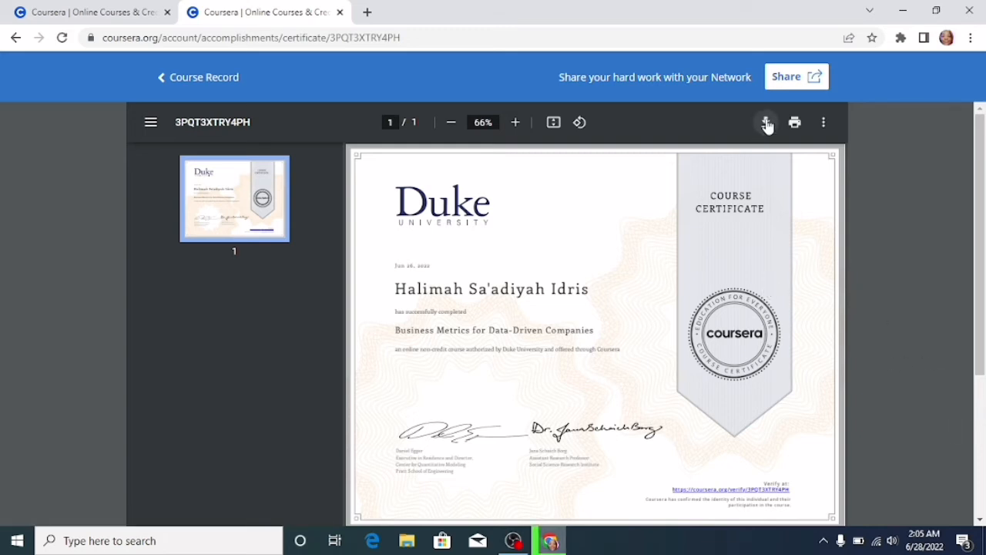
pyautogui.click(765, 122)
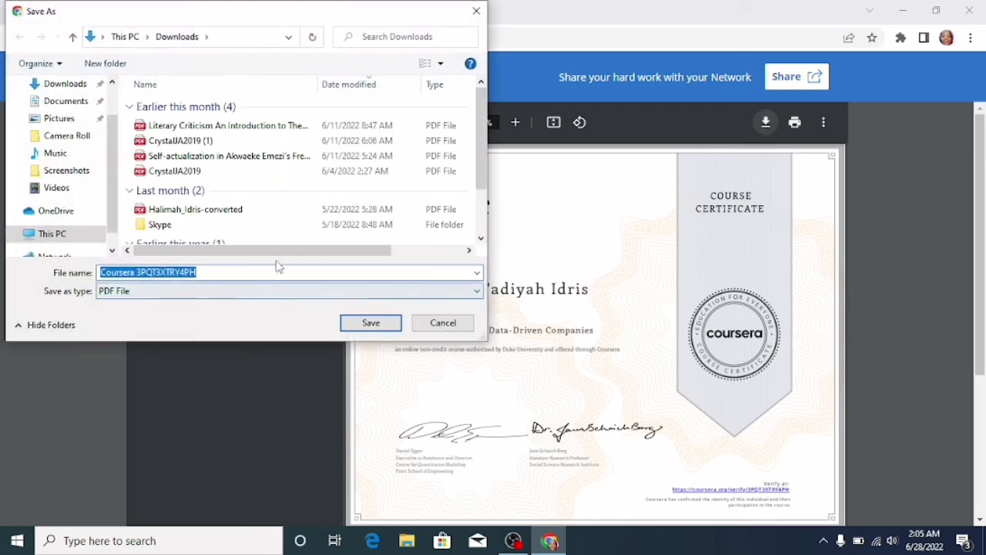
# Save the PDF into Downloads as 'Coursera Data Metrics'
pyautogui.click(264, 271)
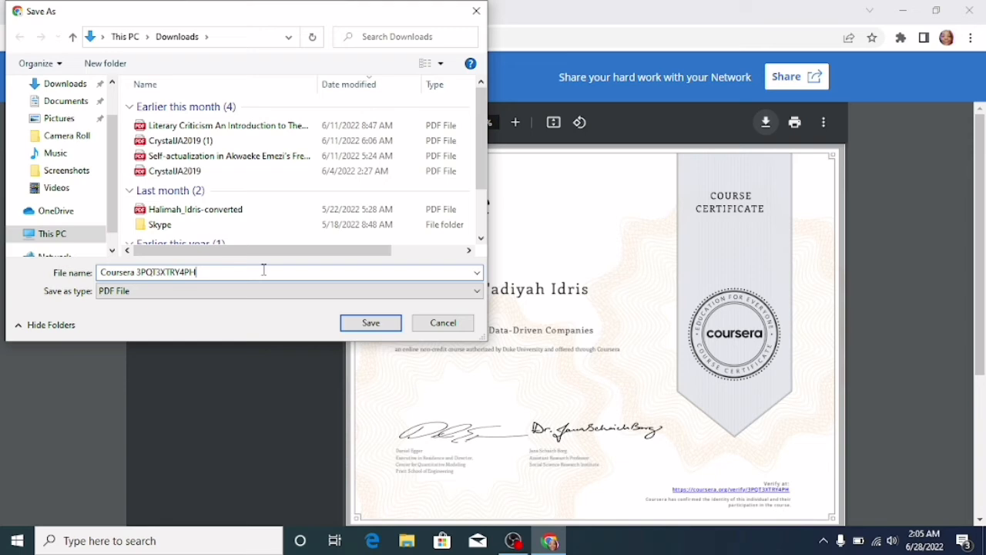
pyautogui.press('BackSpace')
pyautogui.write('Coursera Data Metrics')
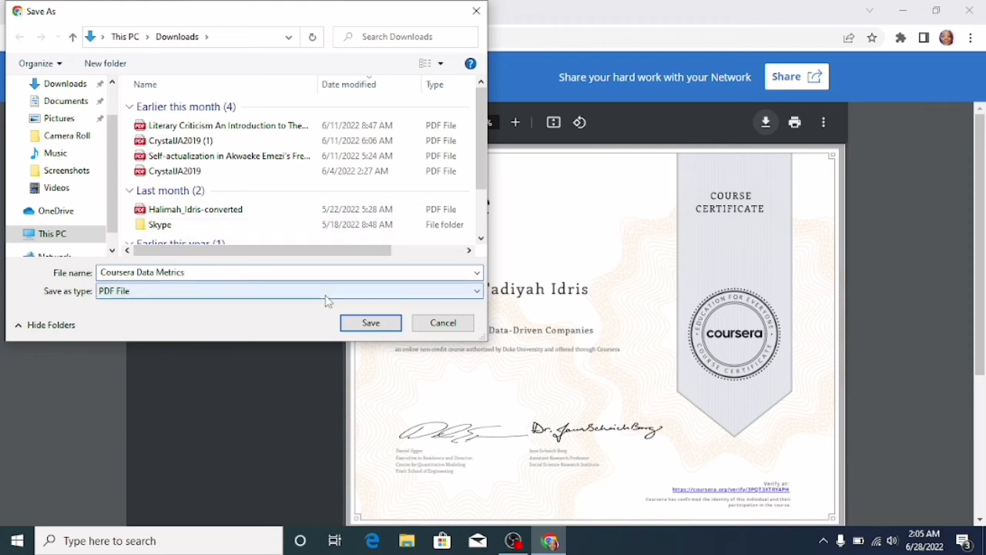
pyautogui.click(369, 322)
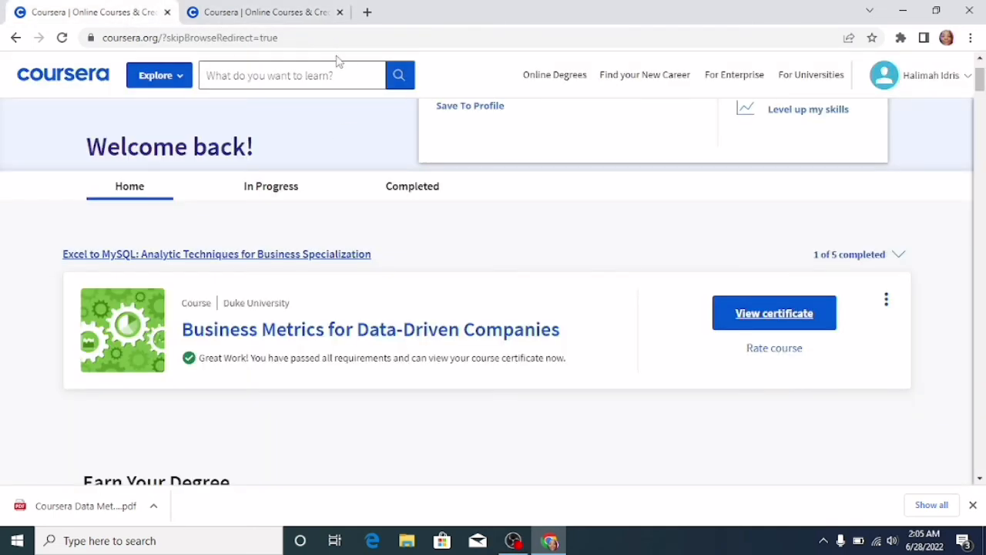
# Return via Course Record to the verified certificate page with grade and share options
pyautogui.click(774, 313)
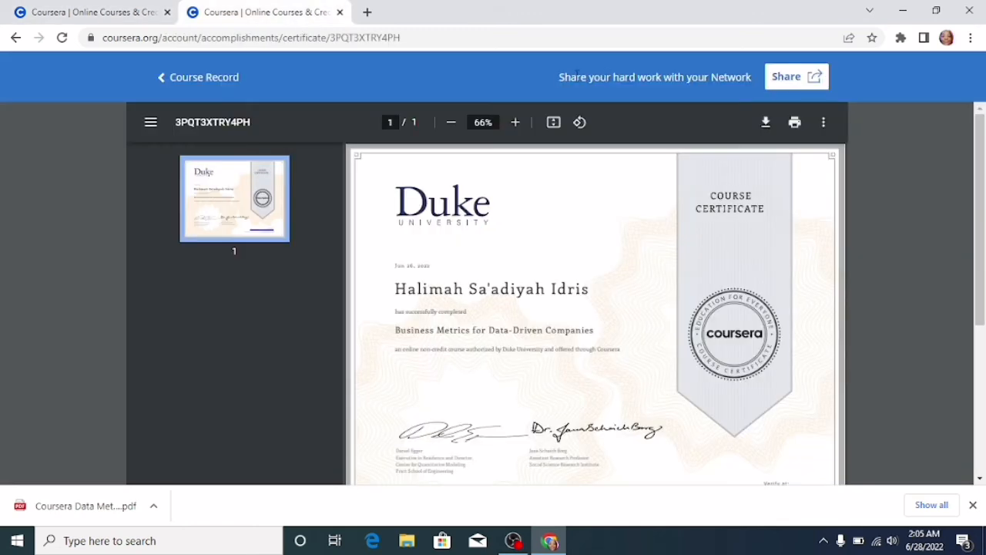
pyautogui.click(16, 37)
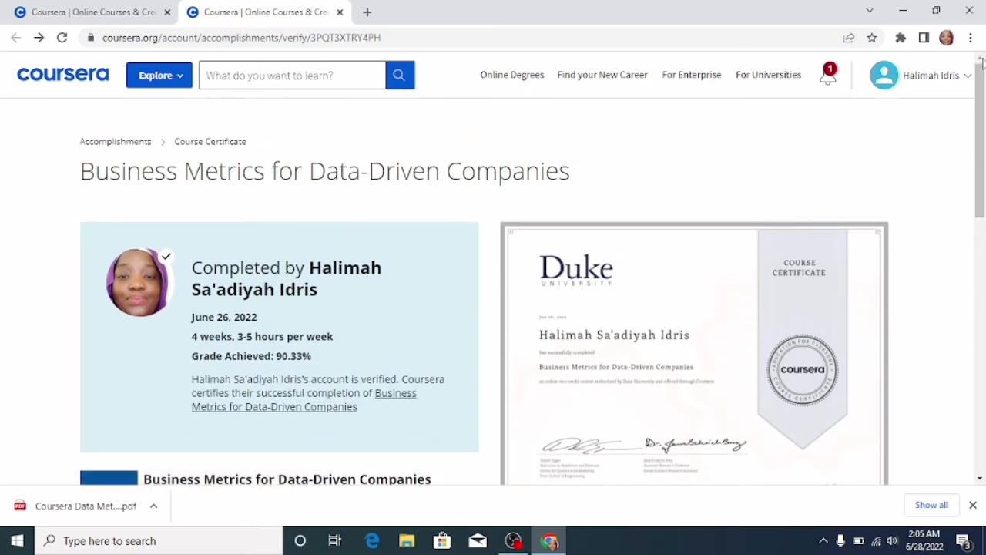
pyautogui.moveTo(981, 444)
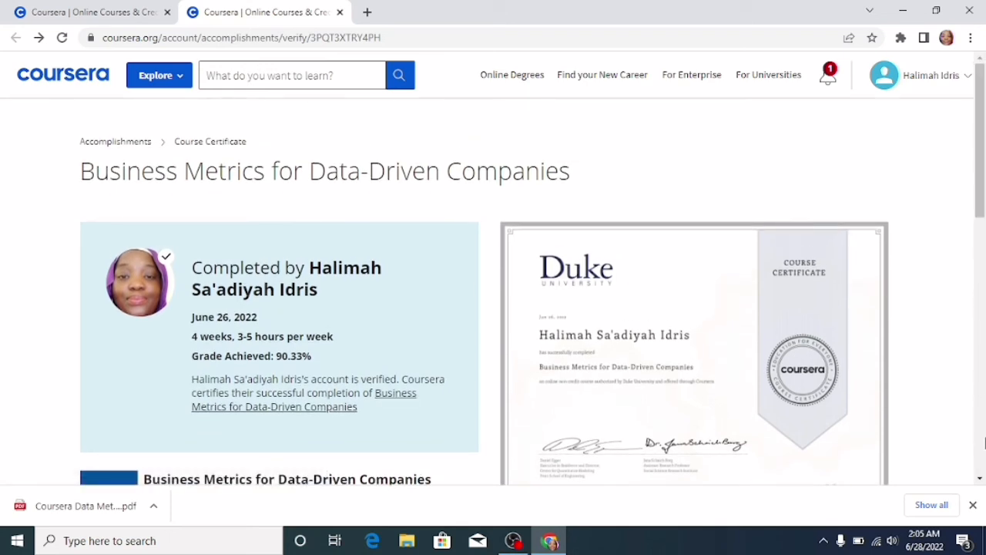
pyautogui.scroll(-3)
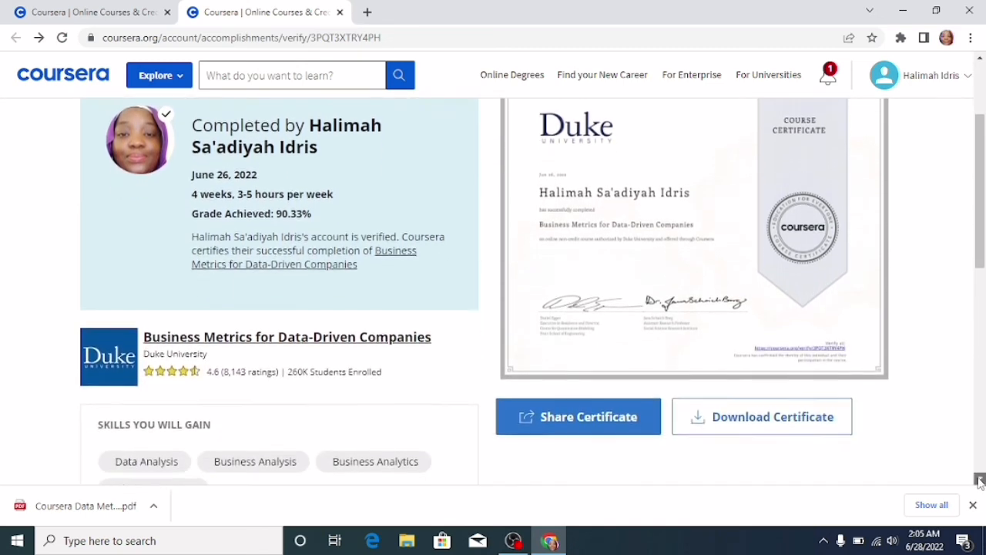